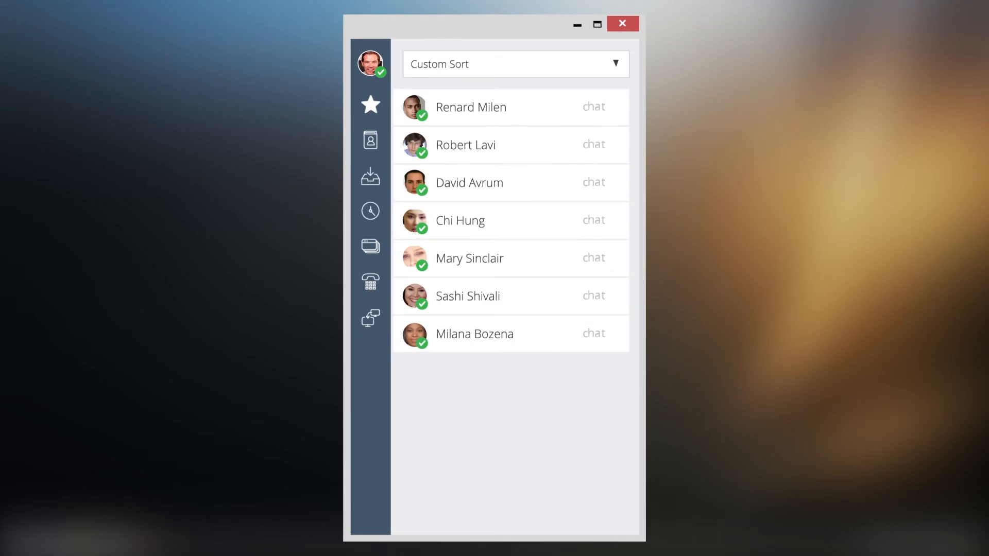
Step: Sign in, reach the Visuals custom tab settings, and set the Company Site tab's Action to Open in Browser
{"action": "left_click", "coordinate": [369, 105]}
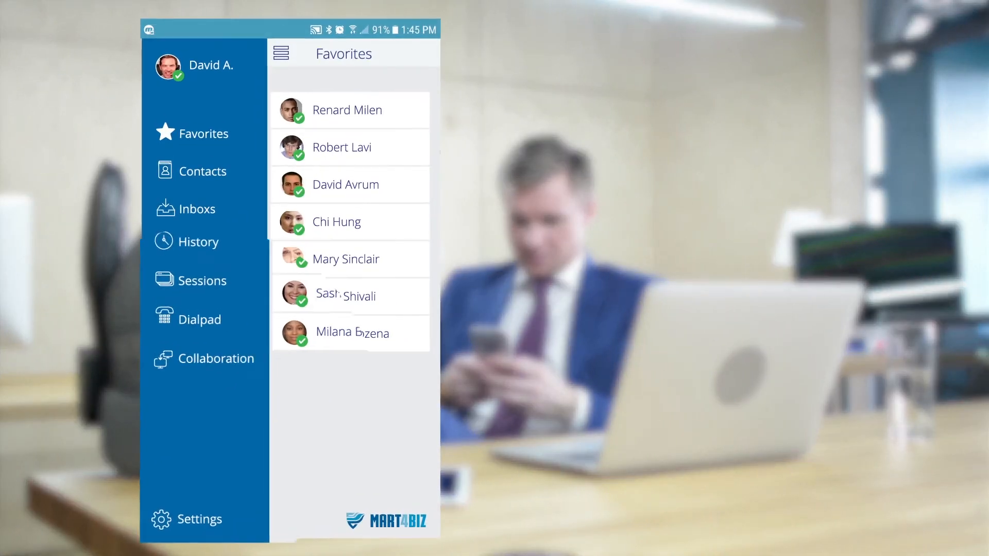
{"action": "left_click", "coordinate": [215, 397]}
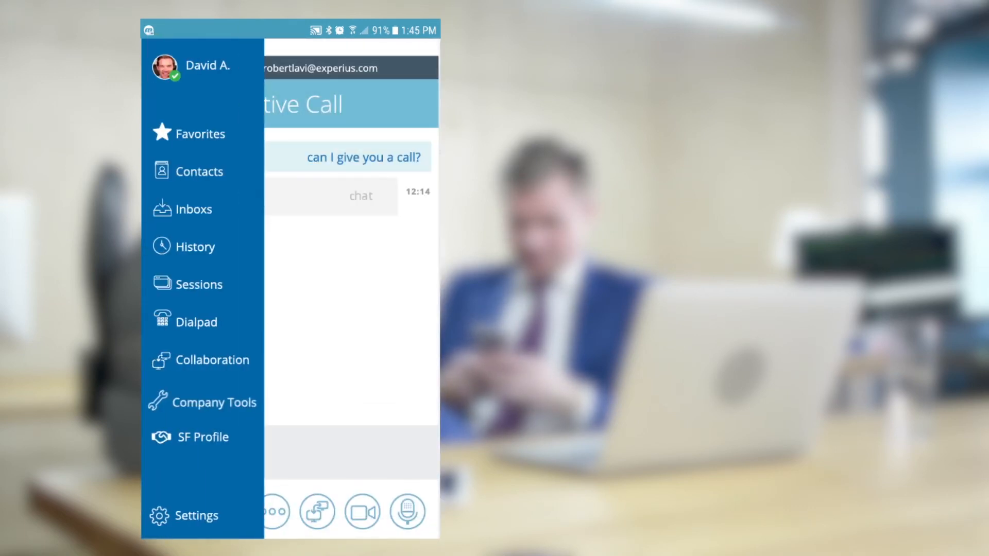
{"action": "left_click", "coordinate": [204, 436]}
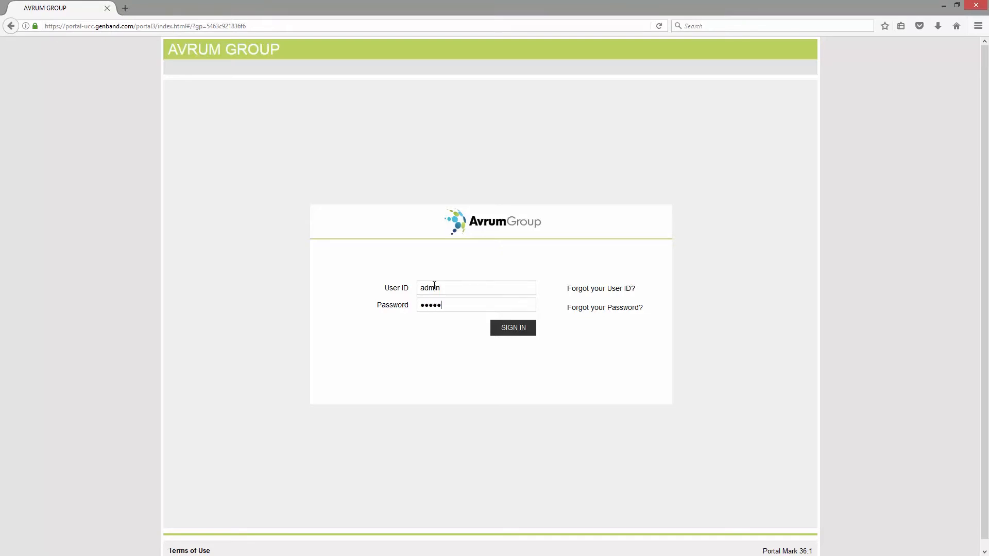
{"action": "left_click", "coordinate": [513, 328]}
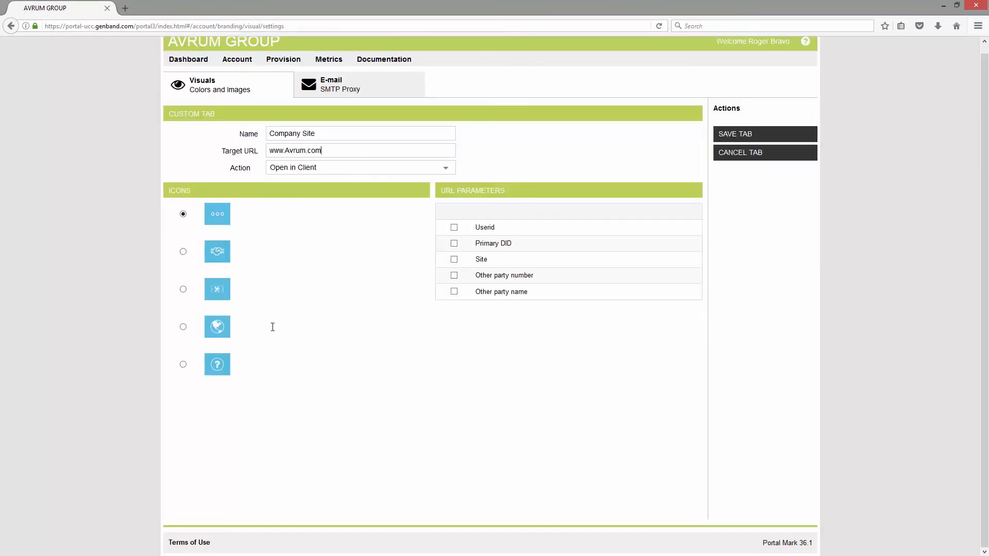
{"action": "left_click", "coordinate": [359, 166]}
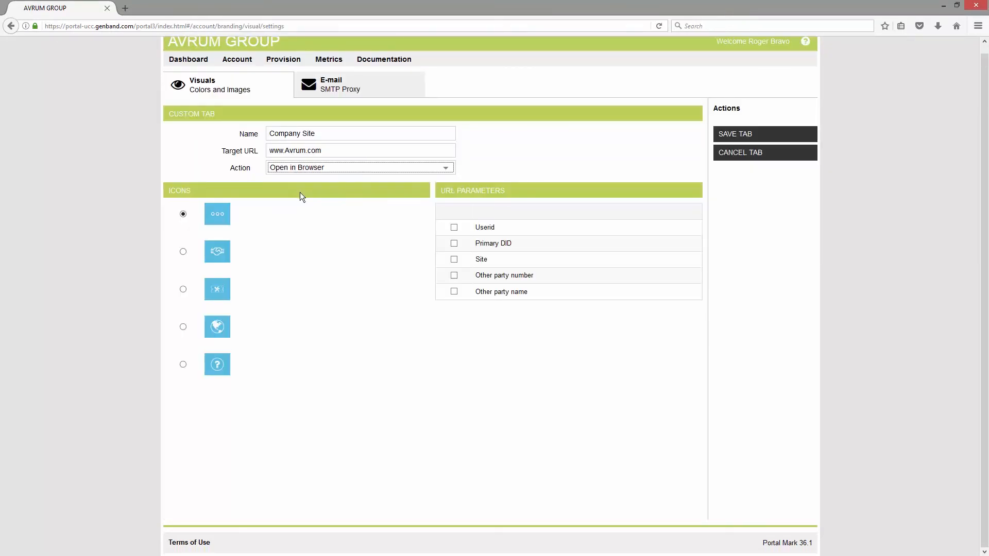